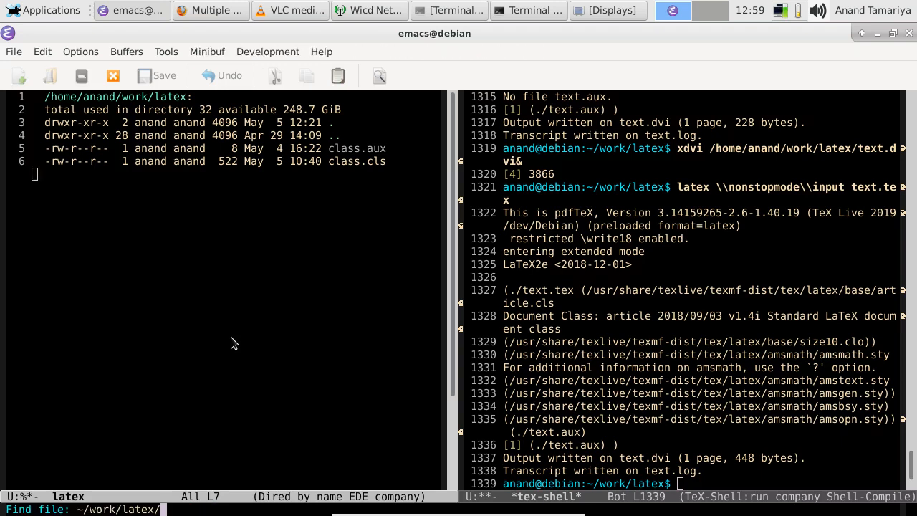
- Create a new empty test.tex file in LaTeX mode via the Find file prompt
text(test.)
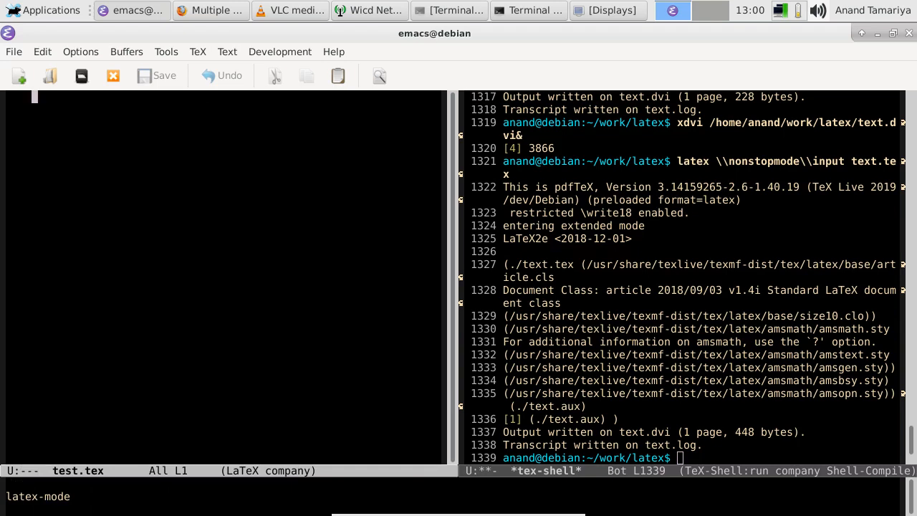
- Insert the \documentclass[]{class} template on line 1 from company completion
text(\)
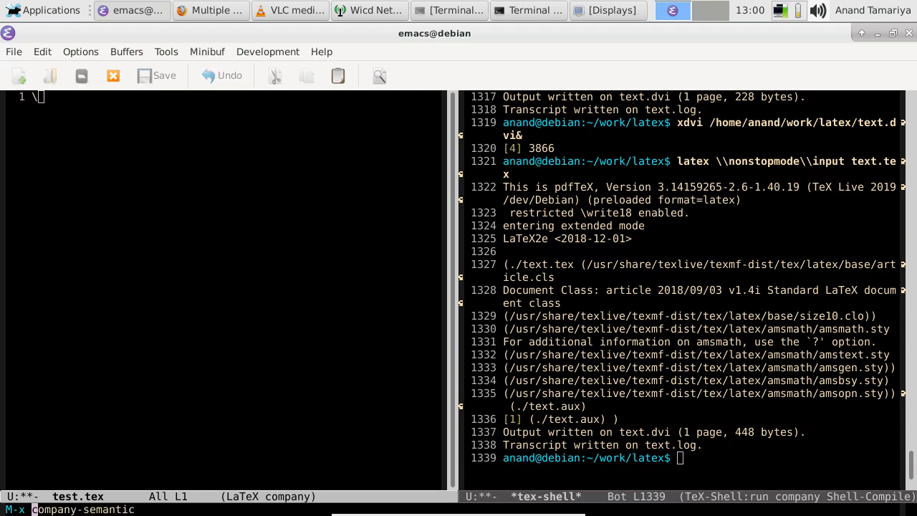
text(\)
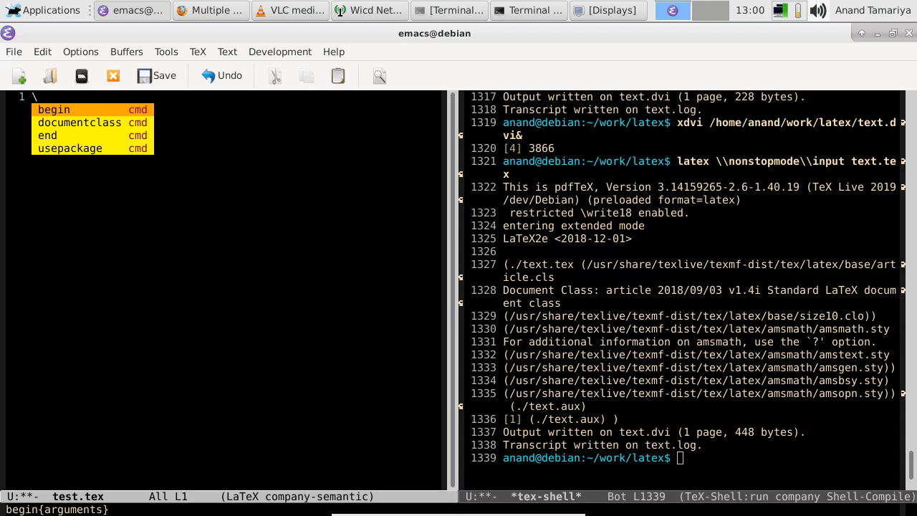
key(Down)
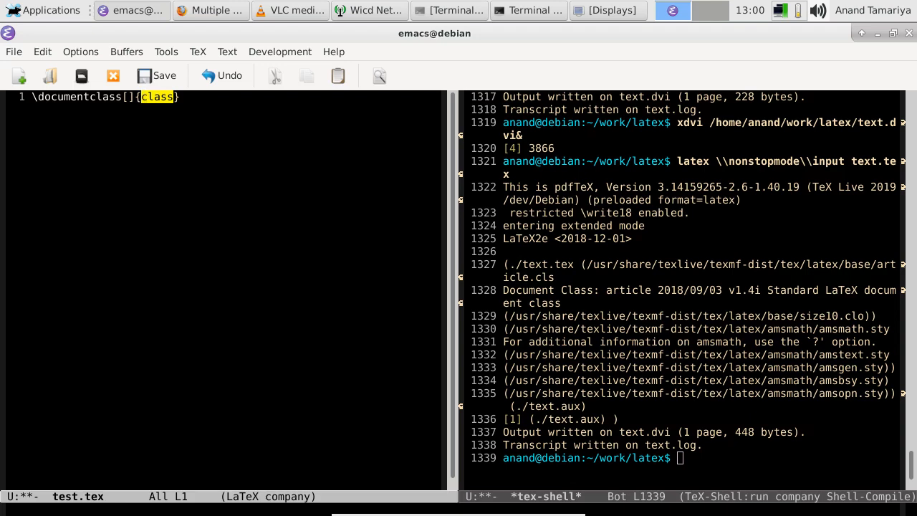
- Make the class article and write a document body with My Article between \begin{document} and \end{document}, then save
text(article)
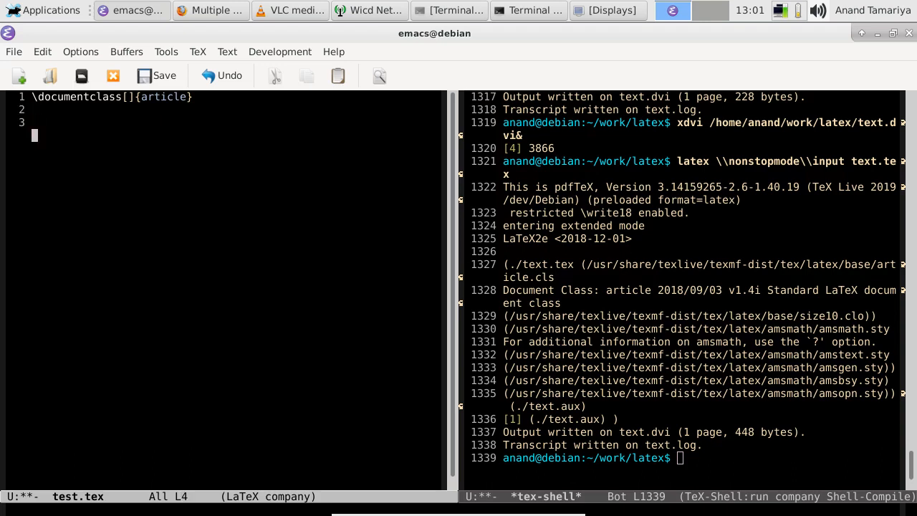
text(\begin{document)
text(My)
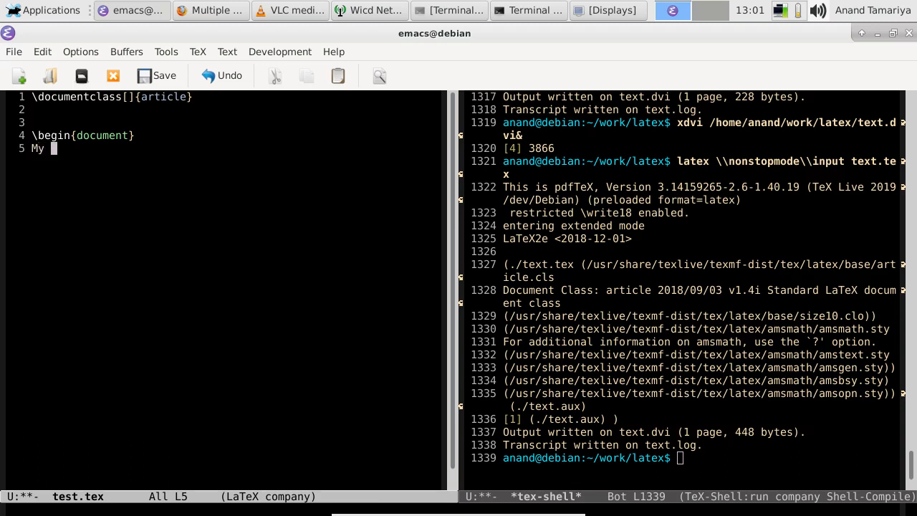
text(Article)
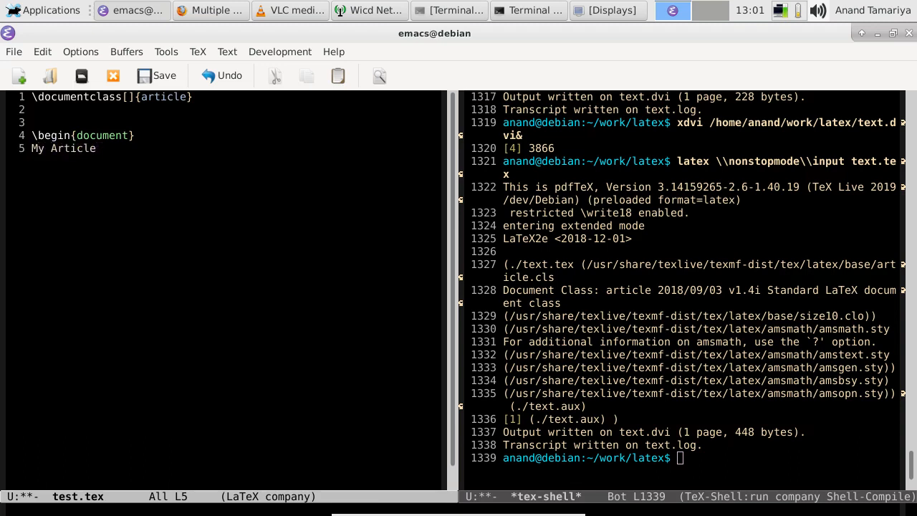
text(\end{document})
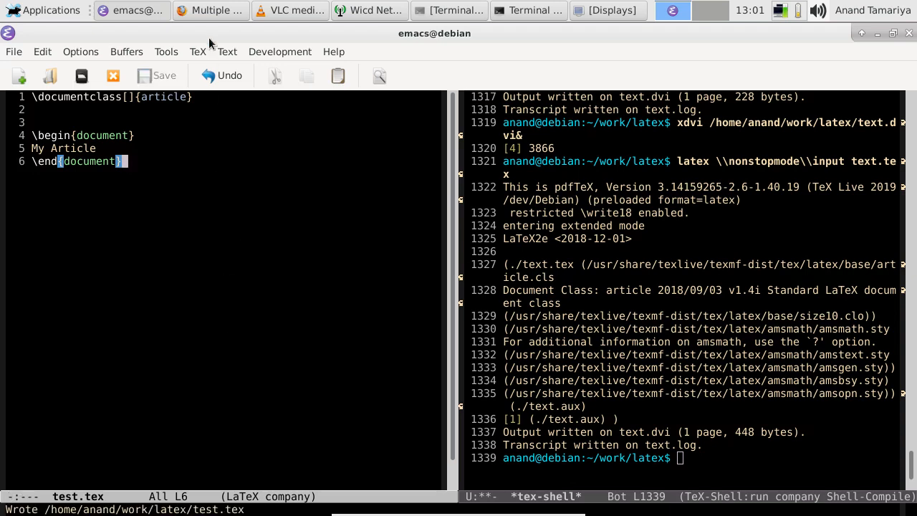
- Run LaTeX on test.tex from the TeX menu and preview test.dvi in xdvi
click(198, 51)
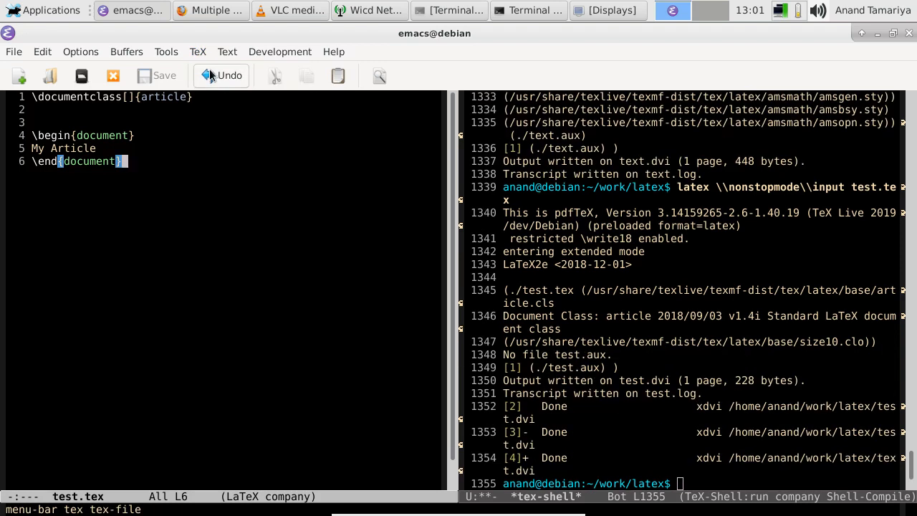
click(197, 51)
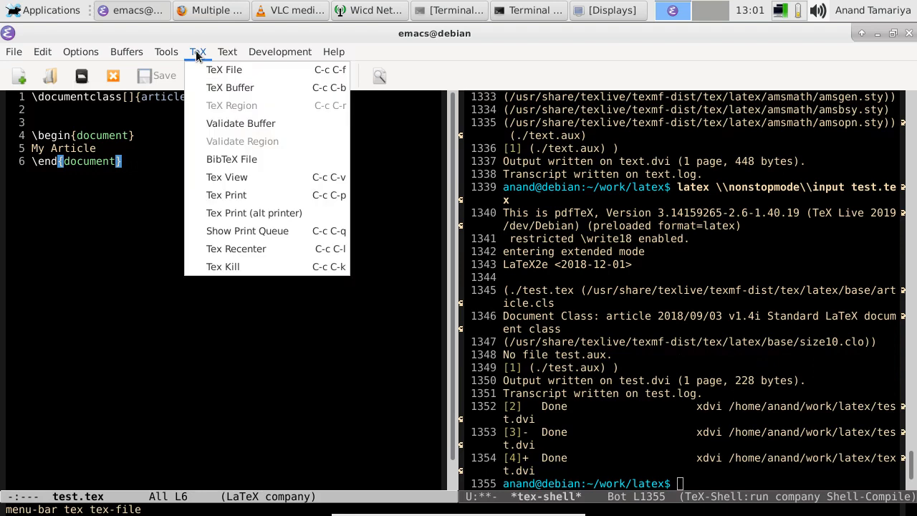
click(227, 177)
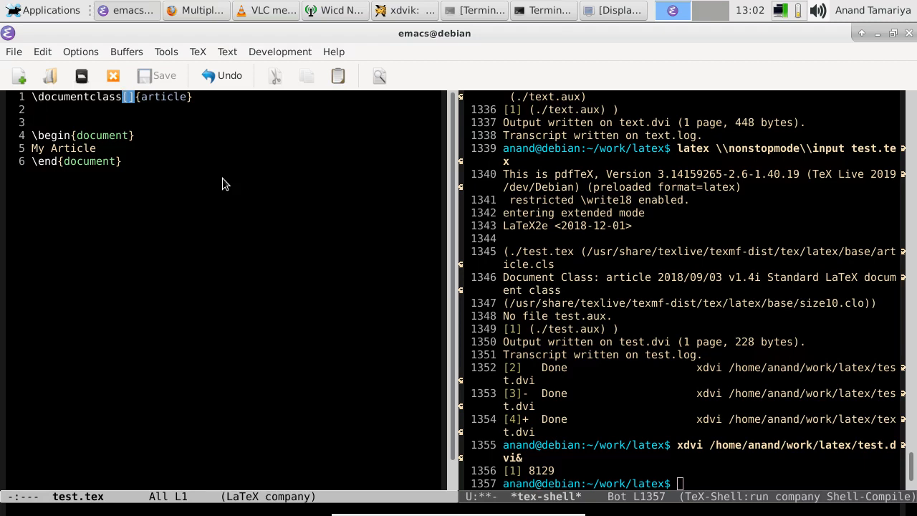
- Add the onecolumn option in the \documentclass brackets and begin a command on line 2
text([])
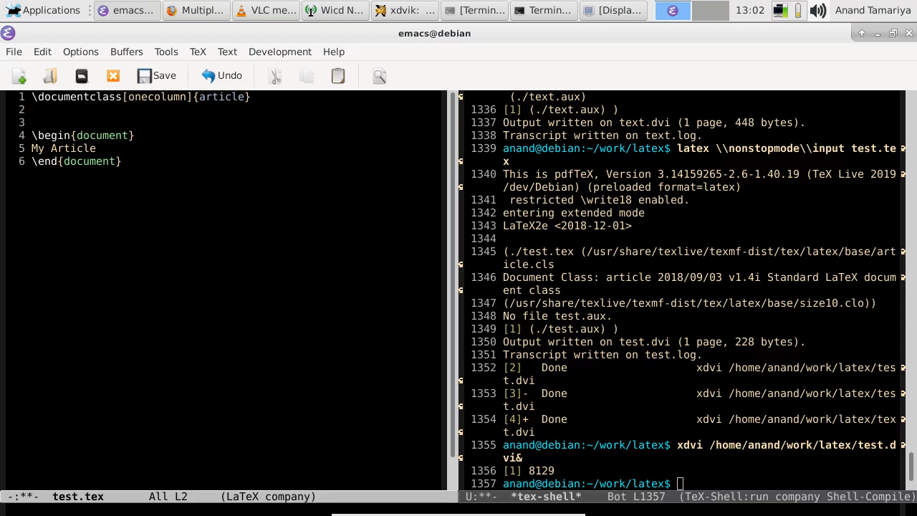
text(\)
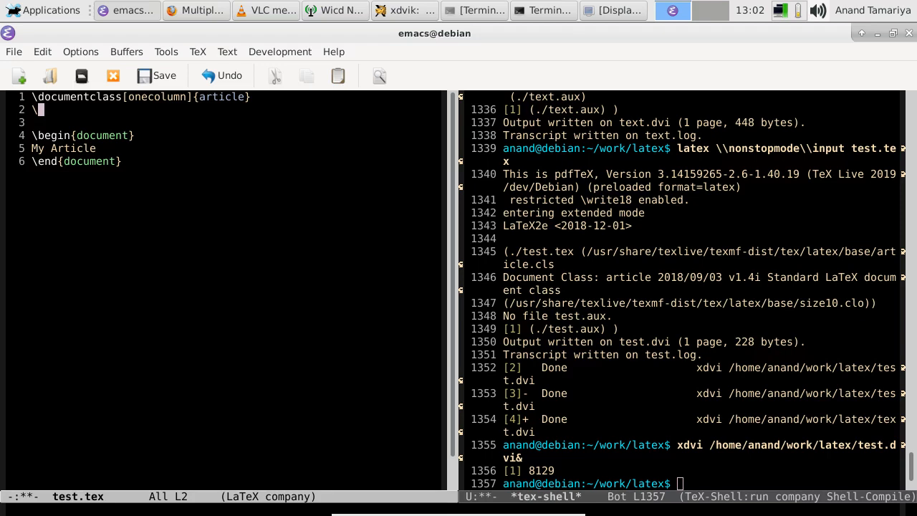
- Insert \usepackage{amsmath} on line 2 via completion and open blank lines after My Article
text(company-semantic)
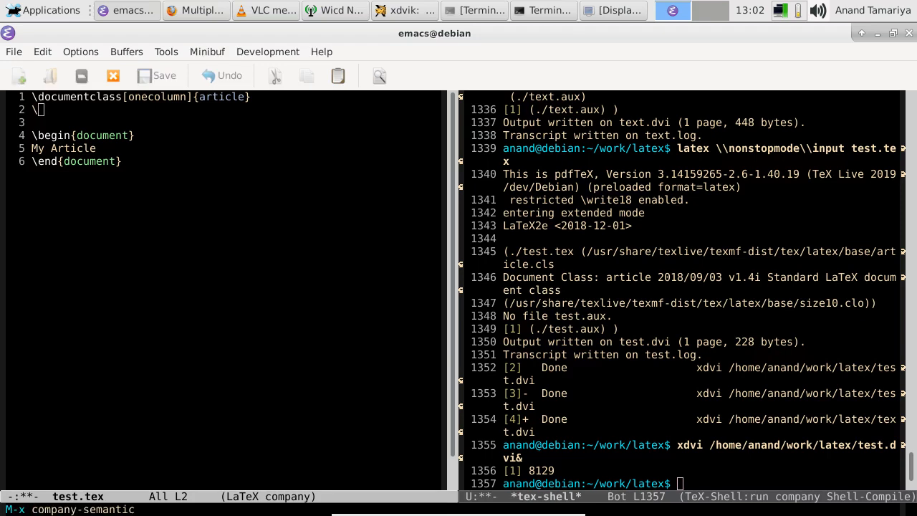
text(\)
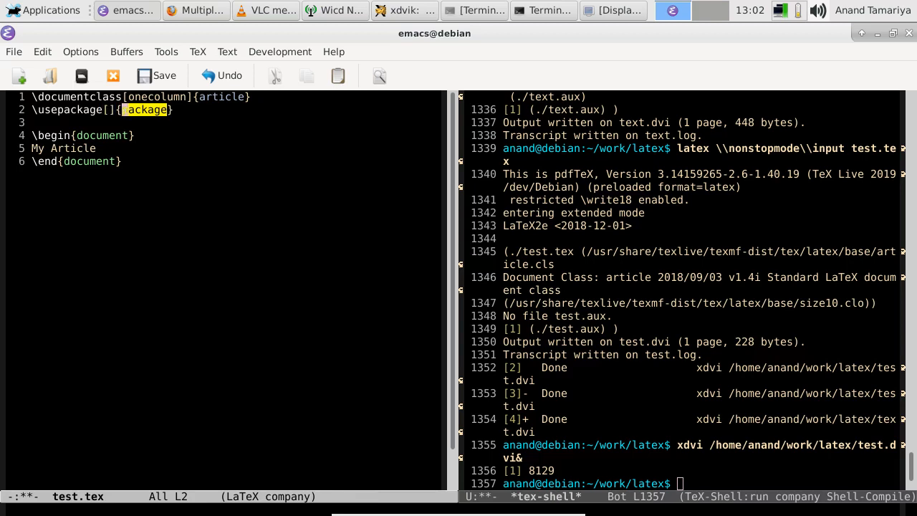
text(amsmath)
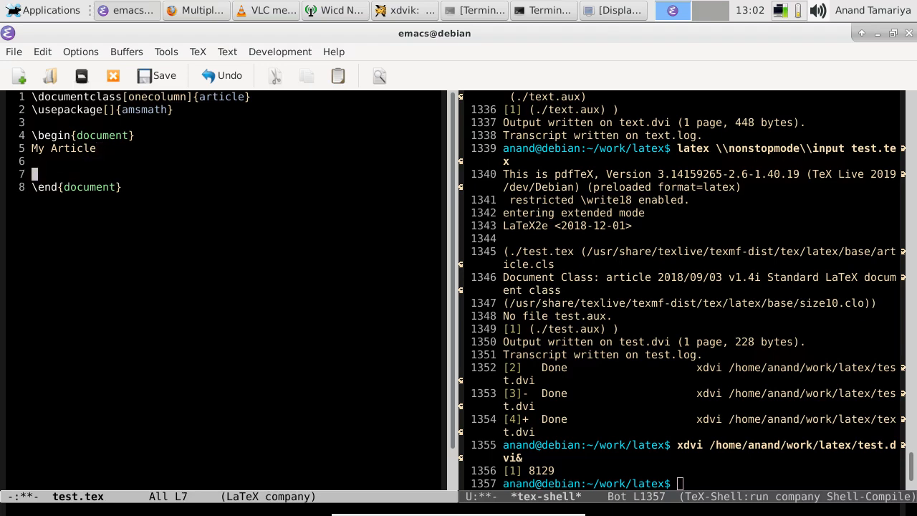
- Begin an equation* environment in the body and start typing \int on its first line
text(\begin{)
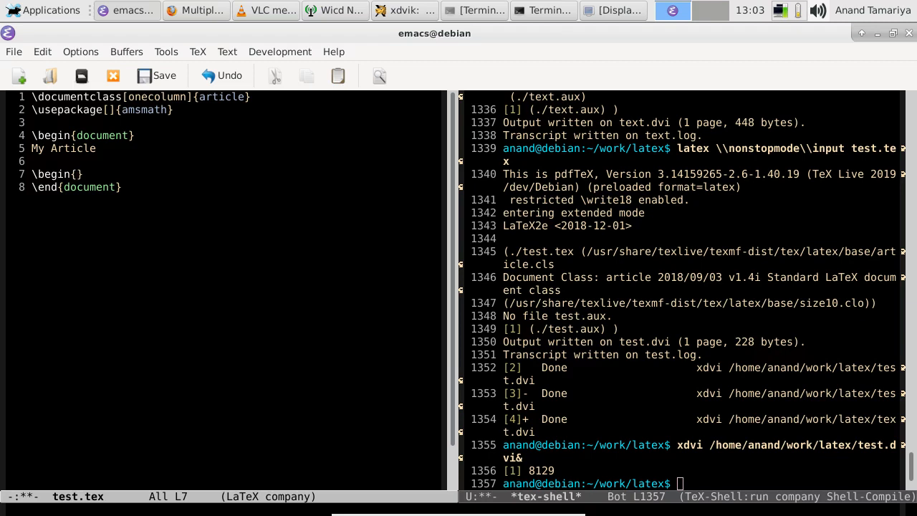
text({)
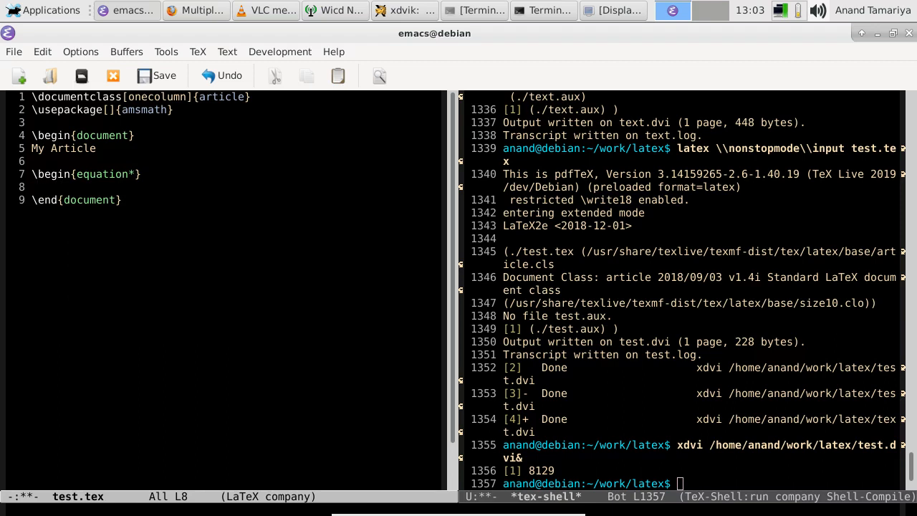
text(\int)
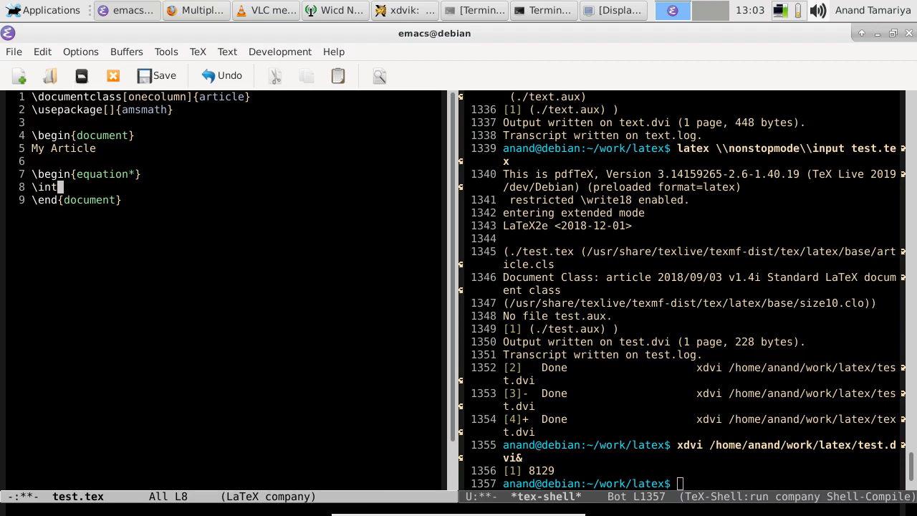
- Write \int xdx = \frac{x^2}{2} and close with \end{equation*}
text(ertext)
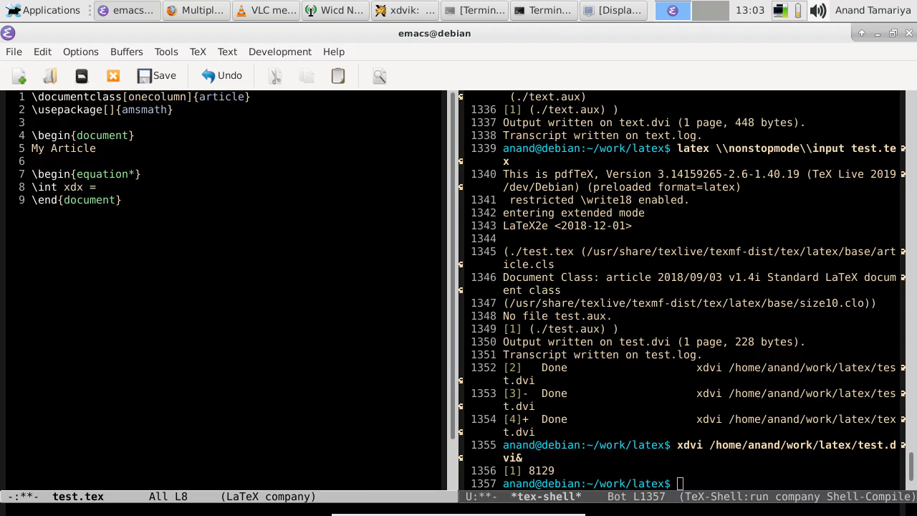
text(\)
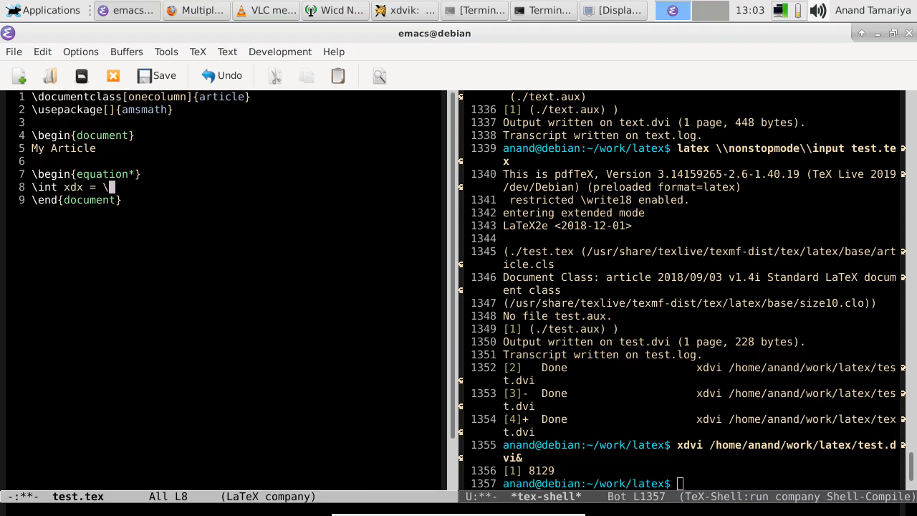
text(frac)
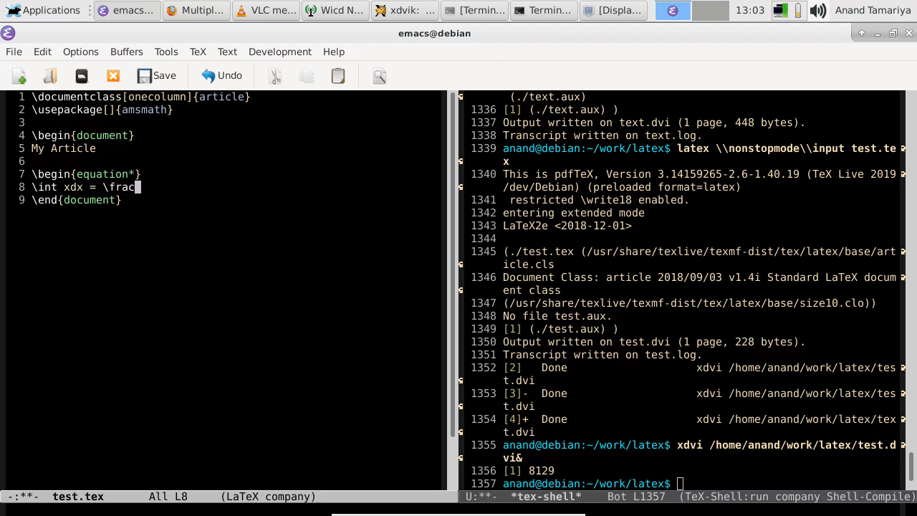
text({x)
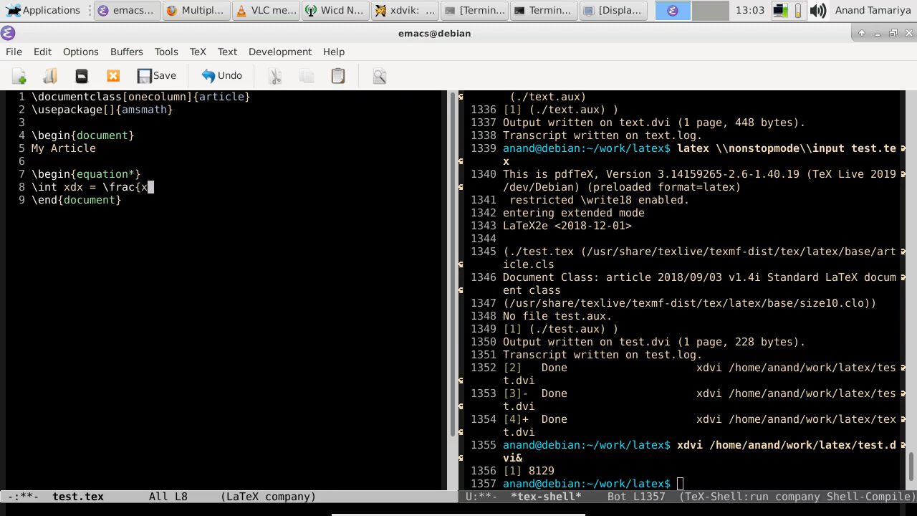
text(^2}{2)
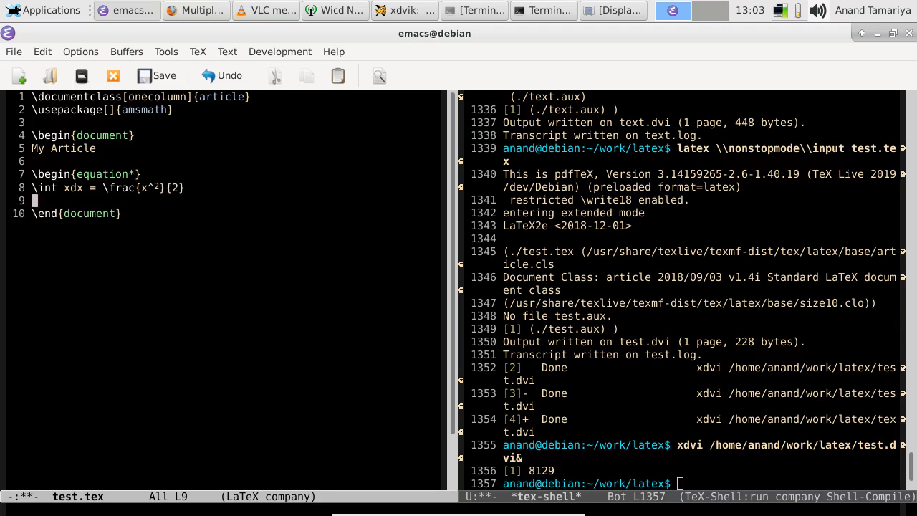
text(\end{equation*})
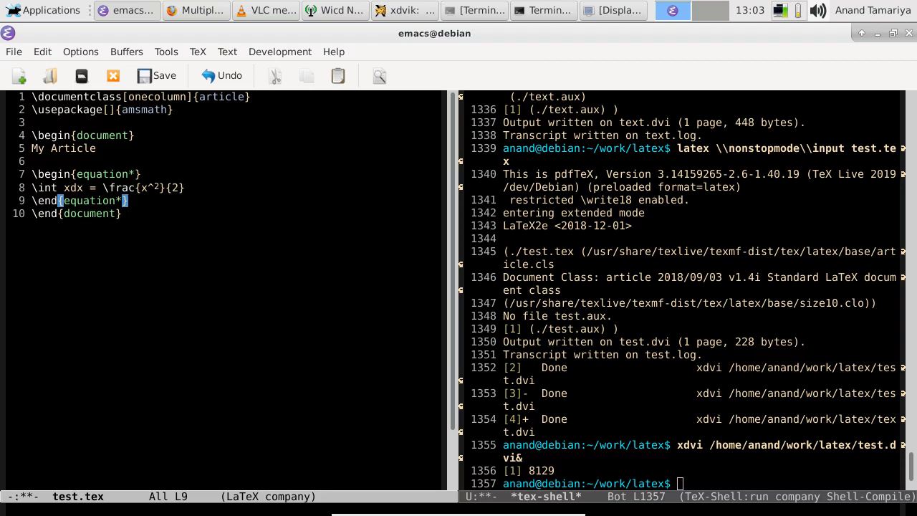